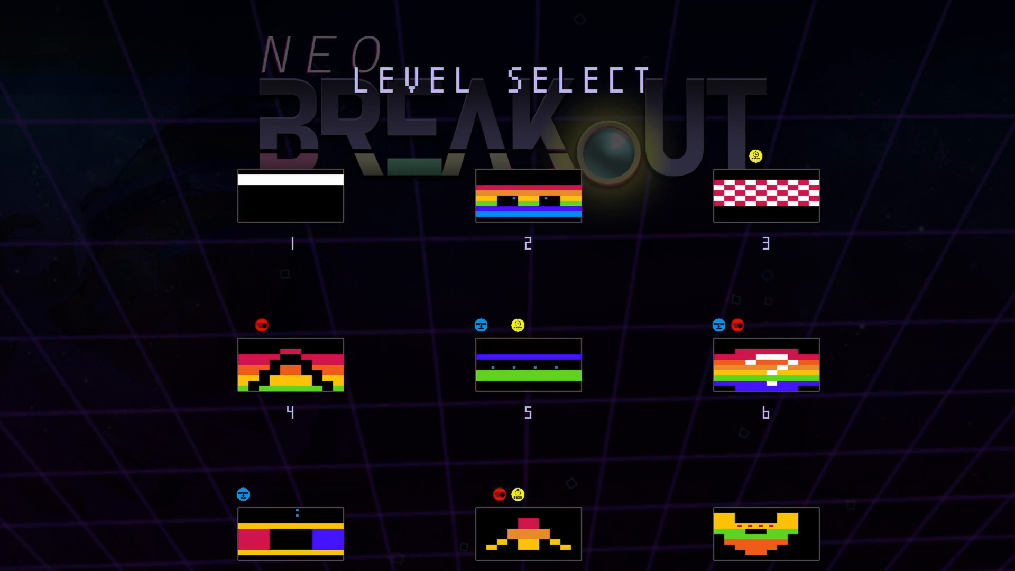
Step: Load Stage 5 from the level 5 thumbnail so its board shows the READY! prompt
click(529, 365)
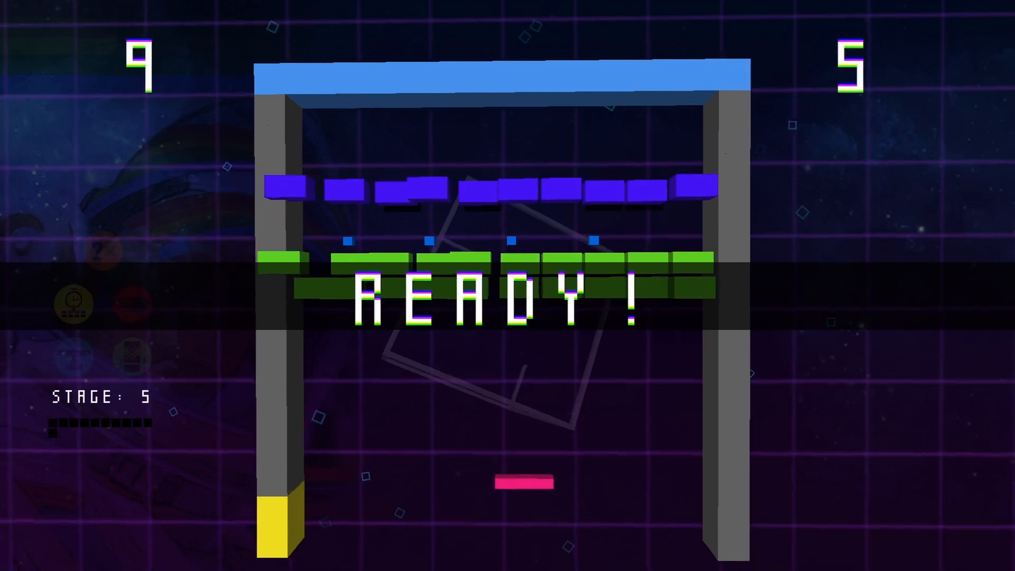